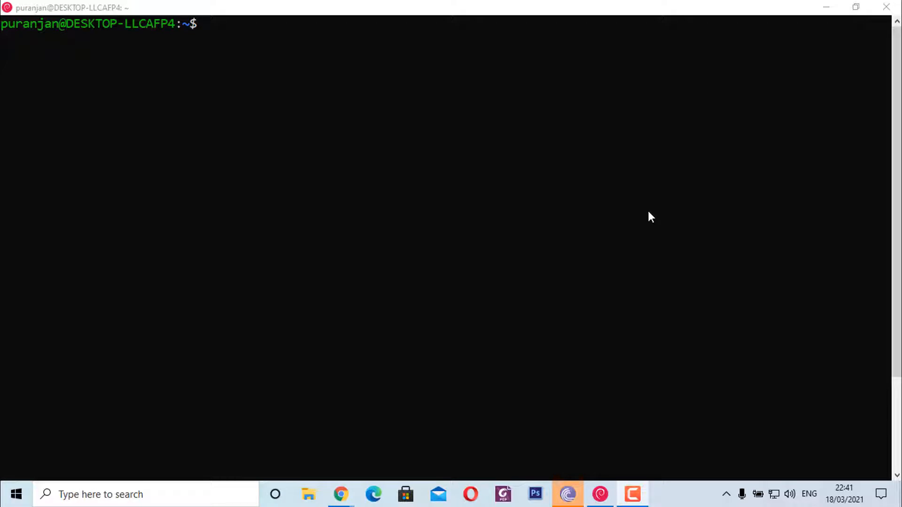
pyautogui.moveTo(273, 69)
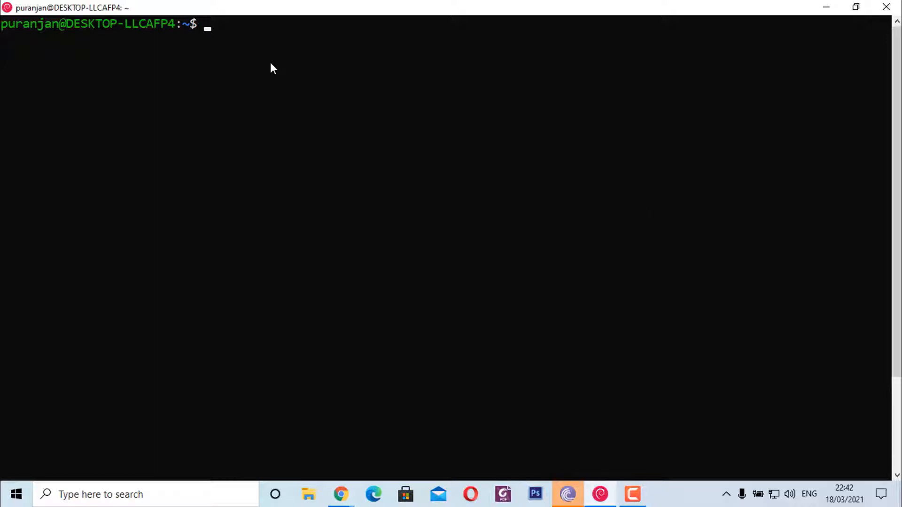
# Run 'history' to list past commands up to entry 1886
pyautogui.write('hist')
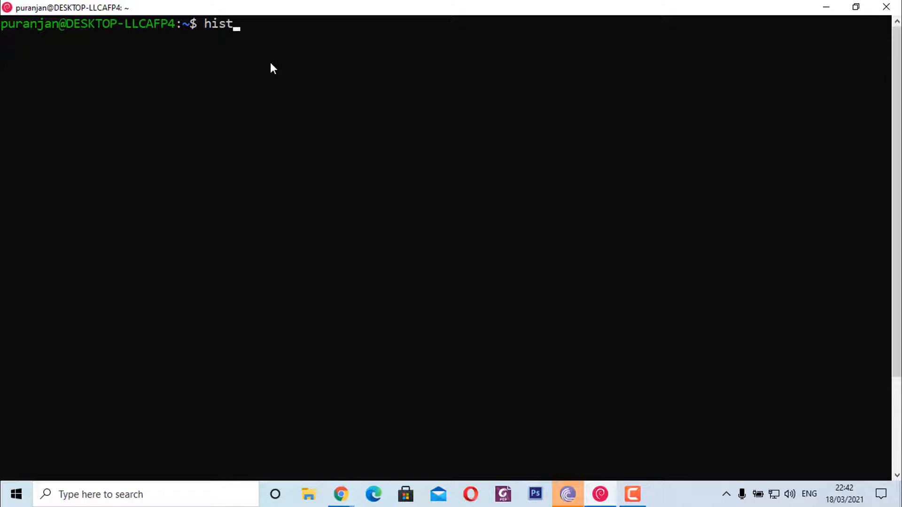
pyautogui.write('ory')
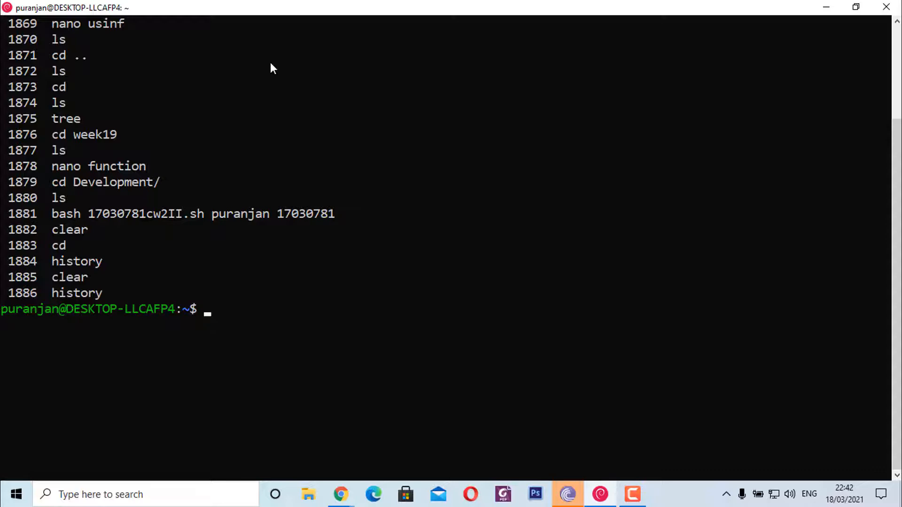
pyautogui.moveTo(330, 188)
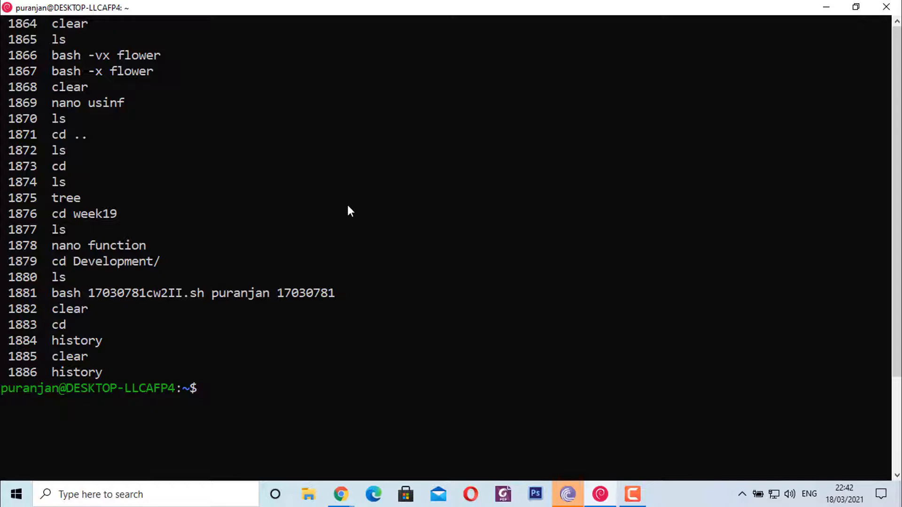
pyautogui.moveTo(373, 125)
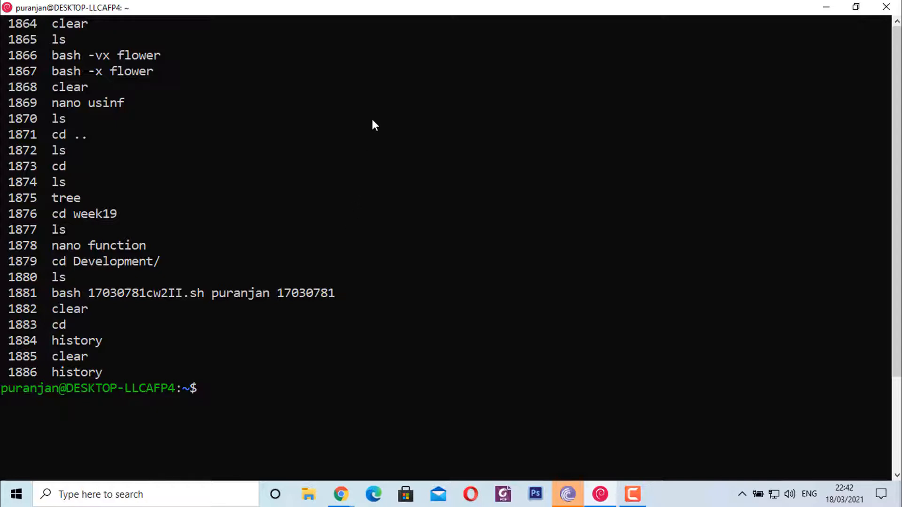
pyautogui.moveTo(368, 15)
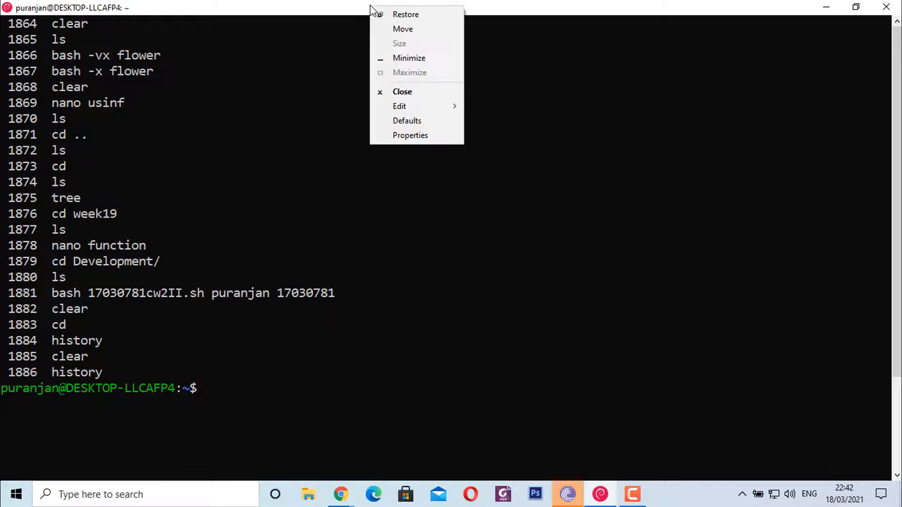
# In the console Properties Layout settings, set Screen Buffer Size Height to 9000 and confirm
pyautogui.click(410, 135)
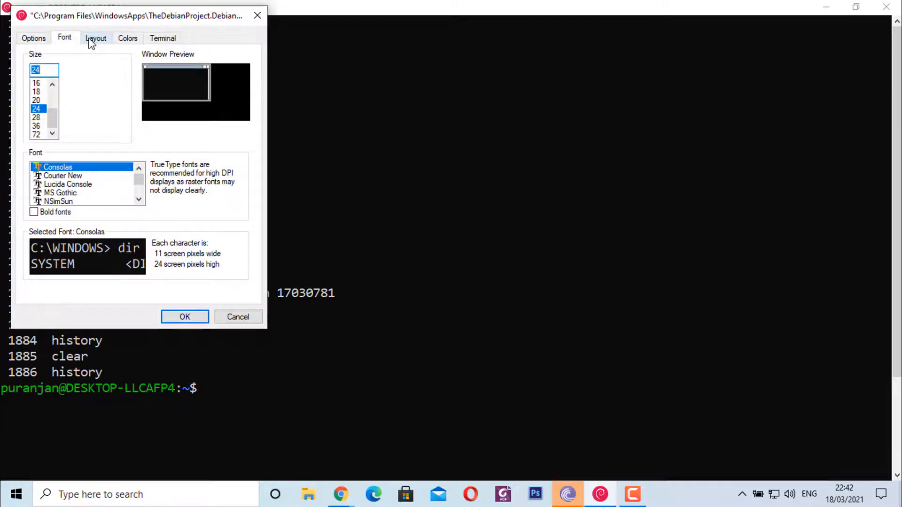
pyautogui.click(96, 38)
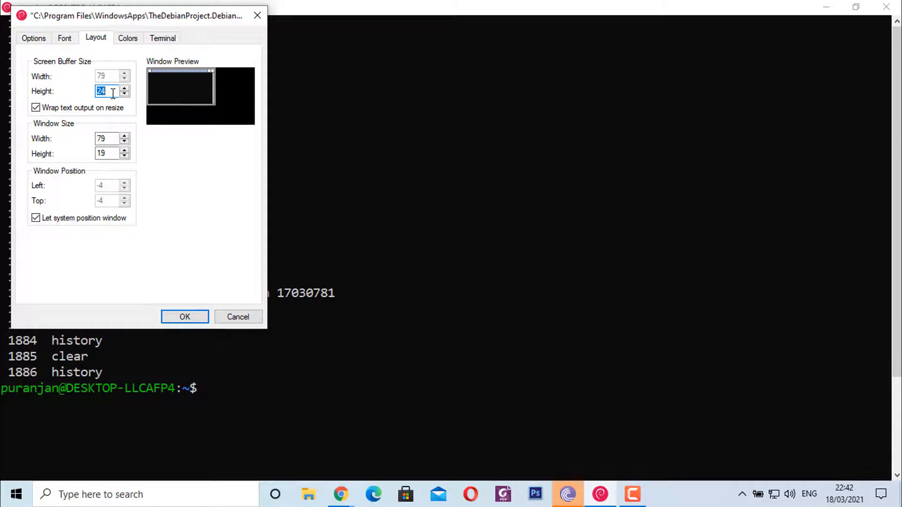
pyautogui.write('9000')
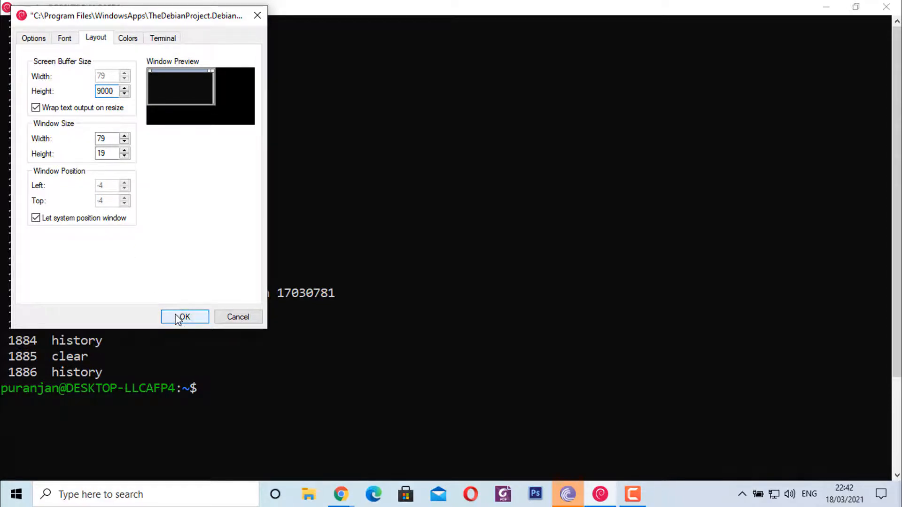
pyautogui.click(185, 316)
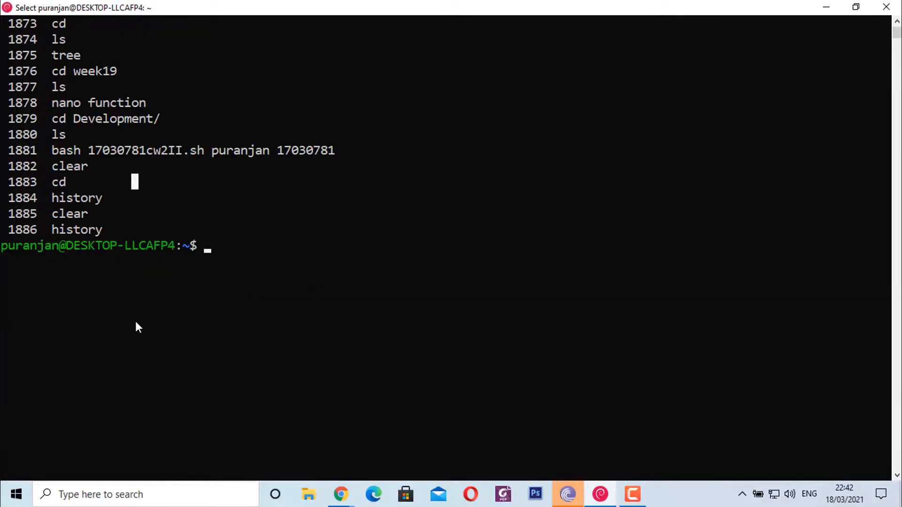
# Clear the screen, rerun 'history', then scroll back to entries around 1475–1500
pyautogui.write('clera')
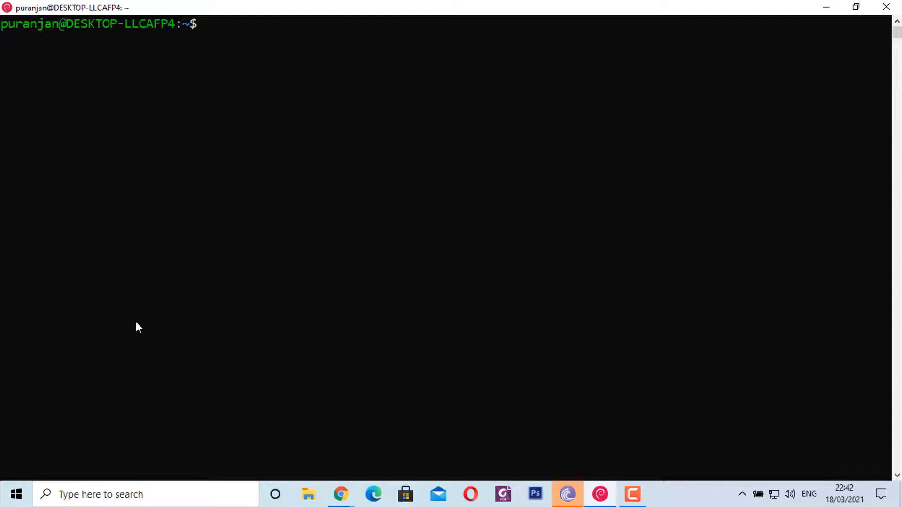
pyautogui.write('hist')
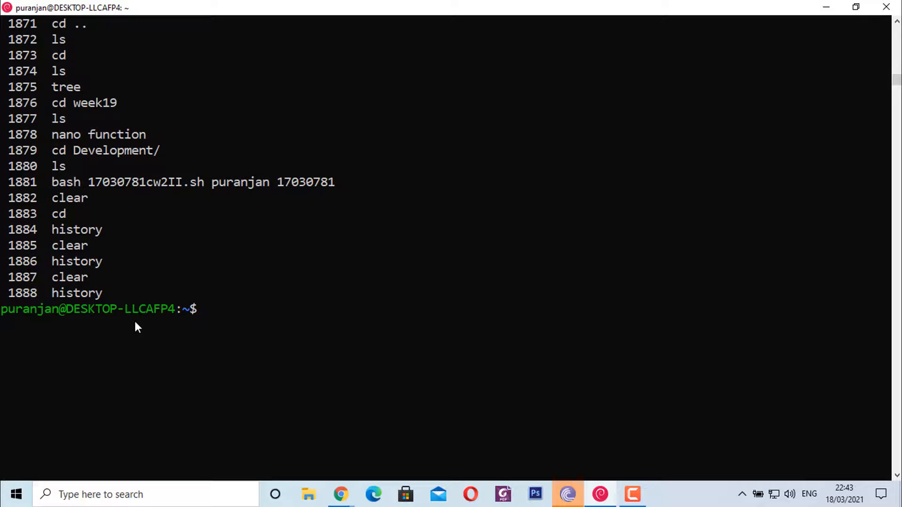
pyautogui.scroll(-3)
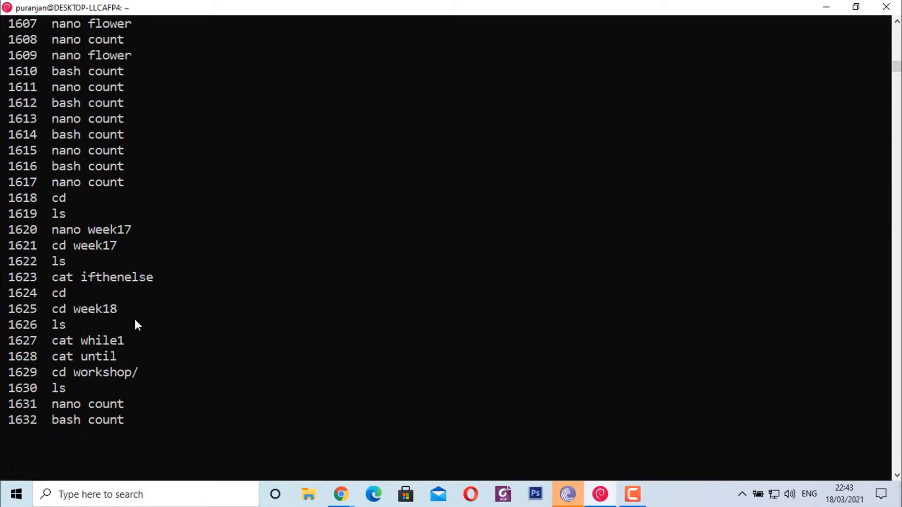
pyautogui.scroll(3)
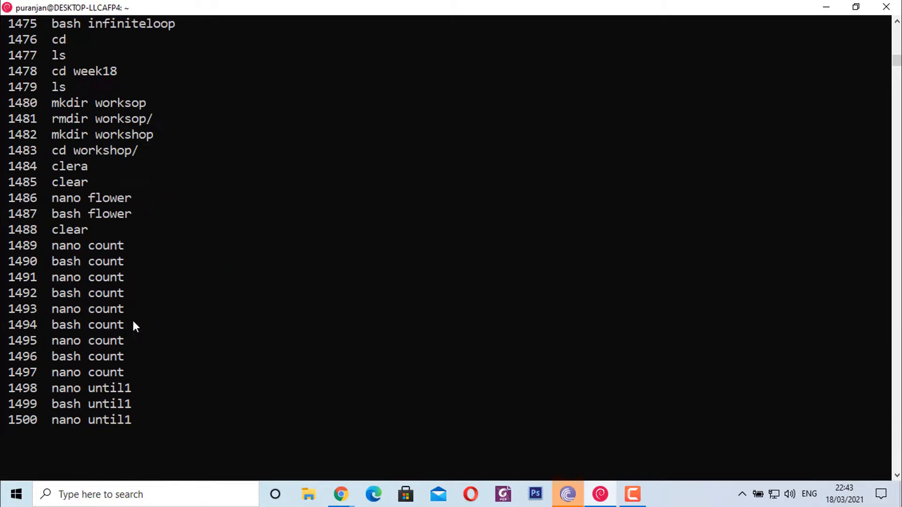